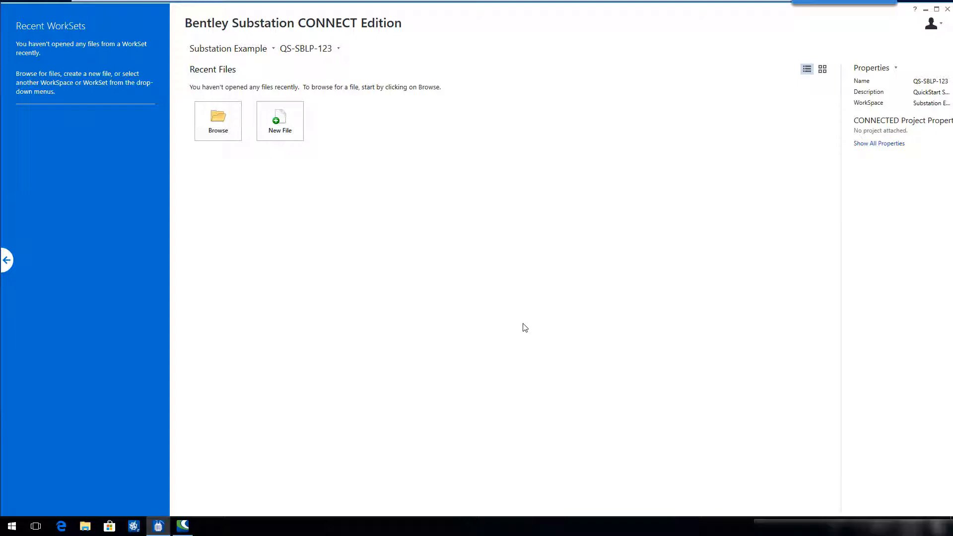
{"action": "mouse_move", "coordinate": [262, 66]}
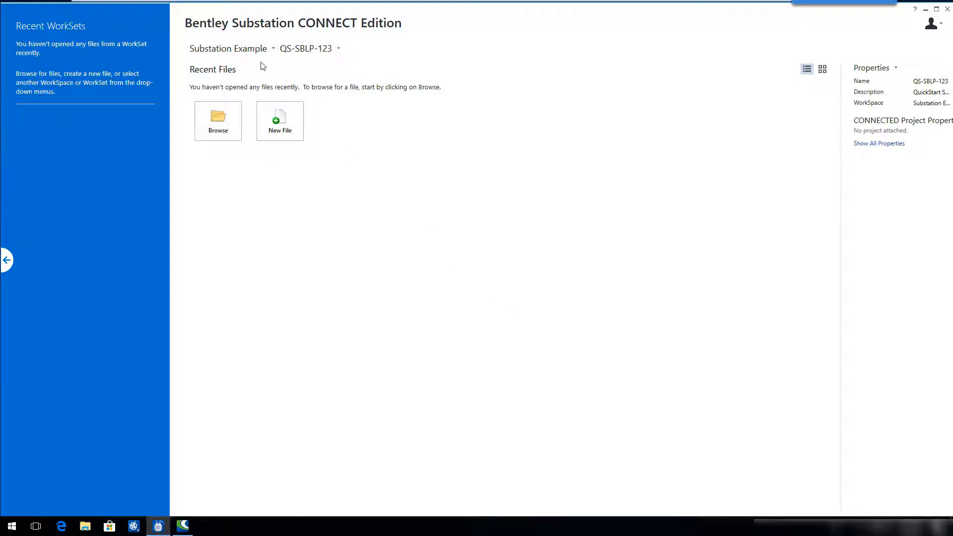
{"action": "mouse_move", "coordinate": [270, 67]}
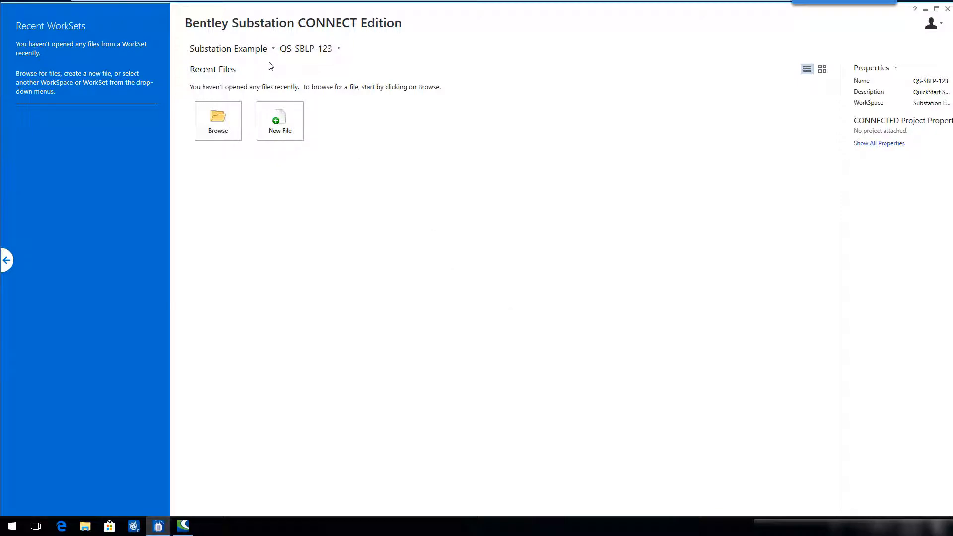
{"action": "mouse_move", "coordinate": [292, 64]}
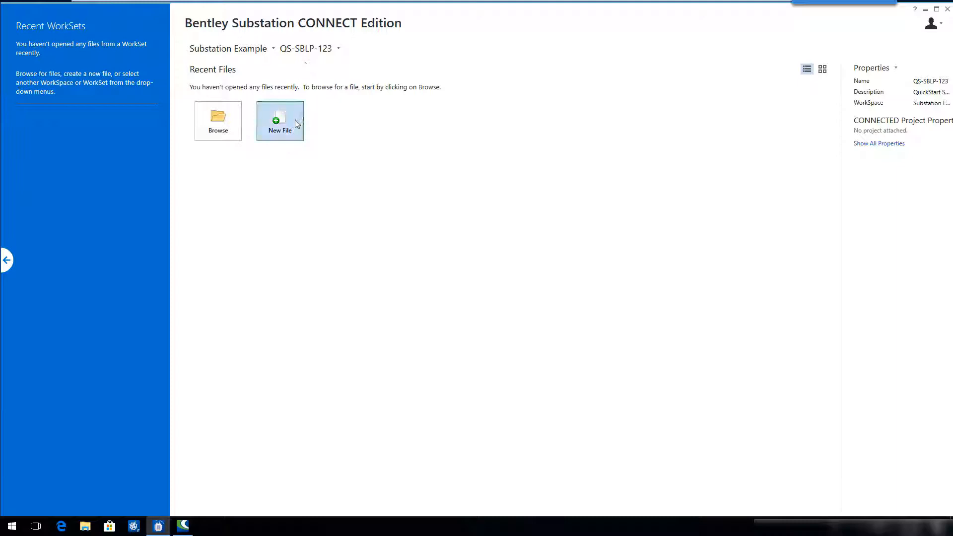
Start a new drawing file using the IMPERIAL_IN_2D.DGN seed template
{"action": "left_click", "coordinate": [280, 120]}
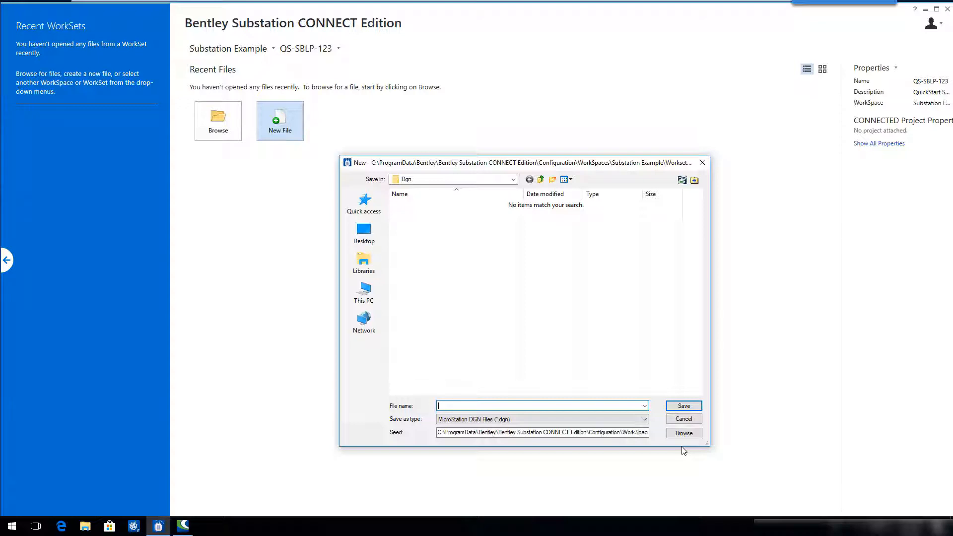
{"action": "left_click", "coordinate": [682, 433]}
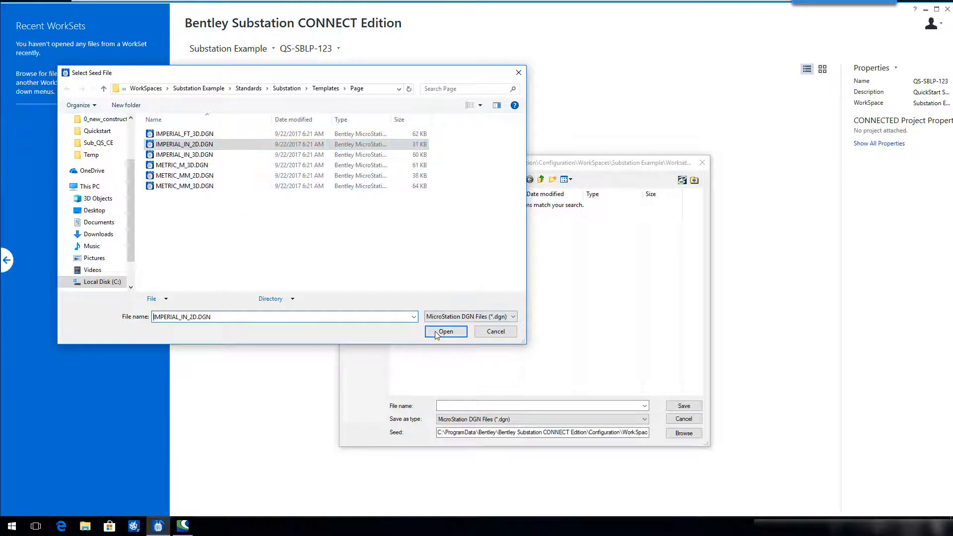
{"action": "left_click", "coordinate": [444, 331]}
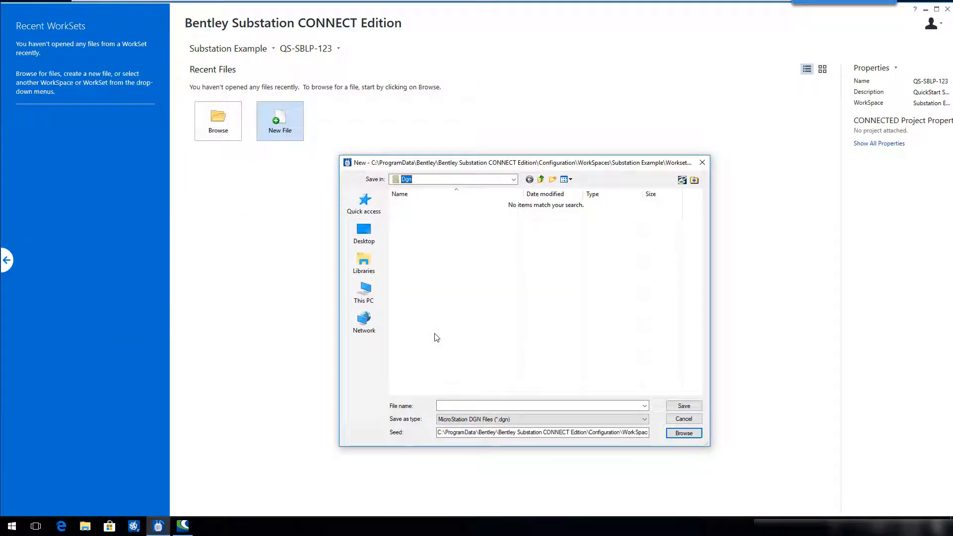
{"action": "mouse_move", "coordinate": [446, 378]}
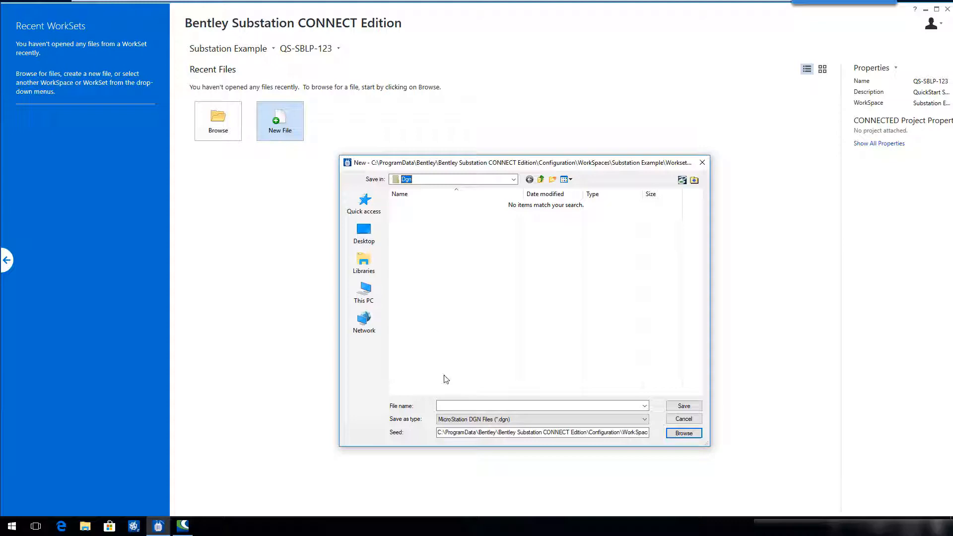
Name the new file SLD01 and save it
{"action": "left_click", "coordinate": [538, 405]}
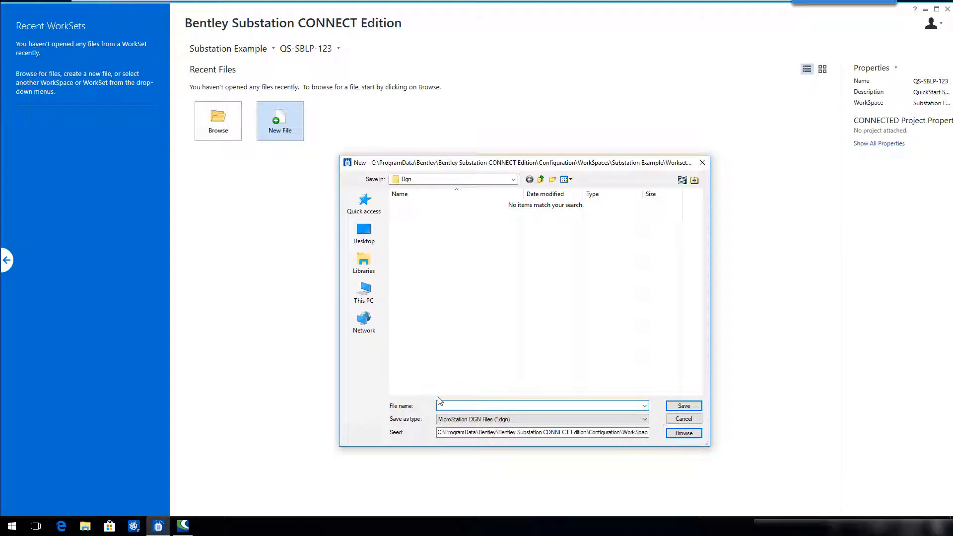
{"action": "type", "text": "SLD01"}
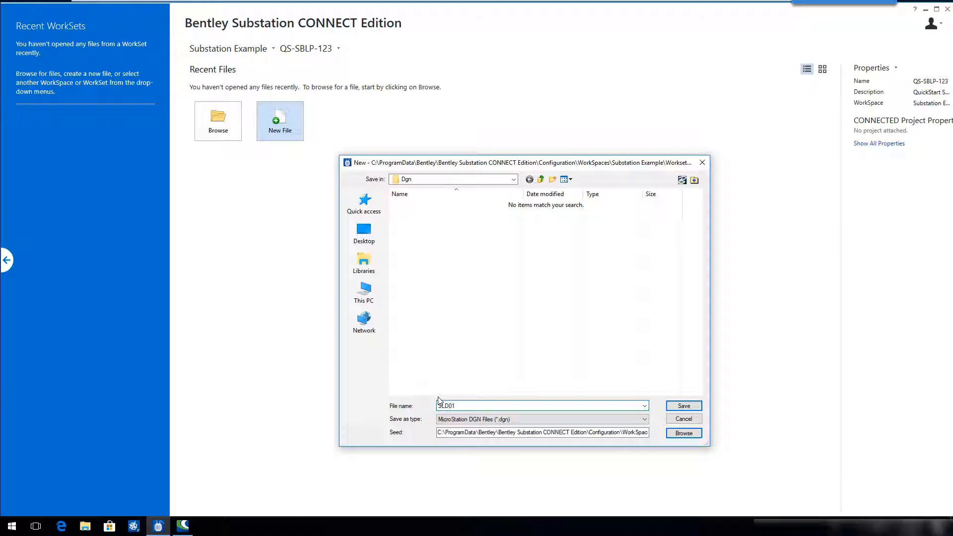
{"action": "left_click", "coordinate": [541, 405]}
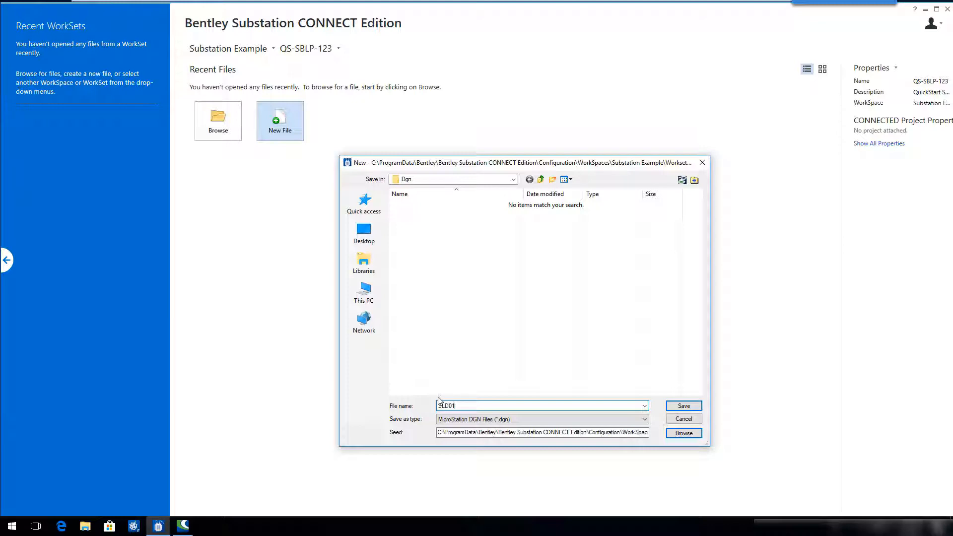
{"action": "left_click", "coordinate": [683, 418]}
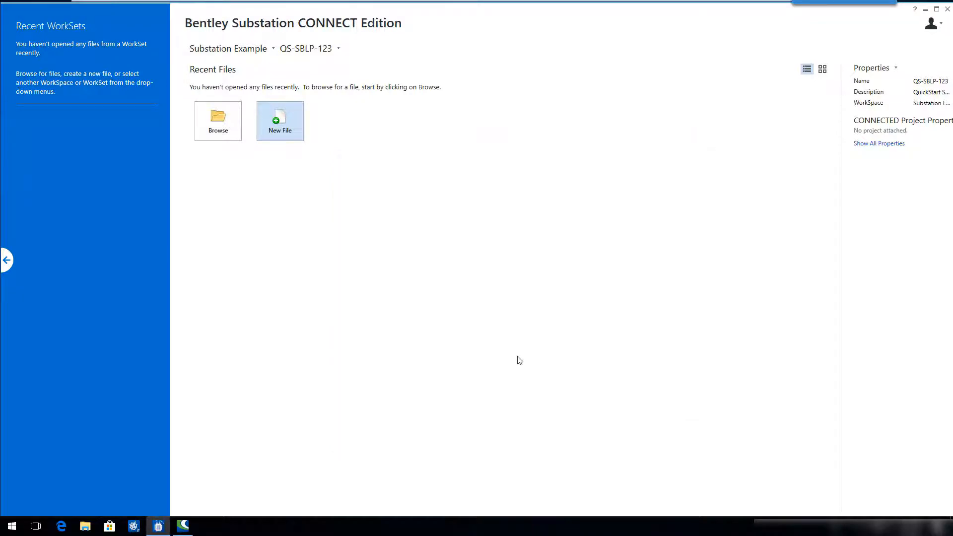
Begin the new project with description 'QuickStart SBLP'
{"action": "left_click", "coordinate": [280, 120]}
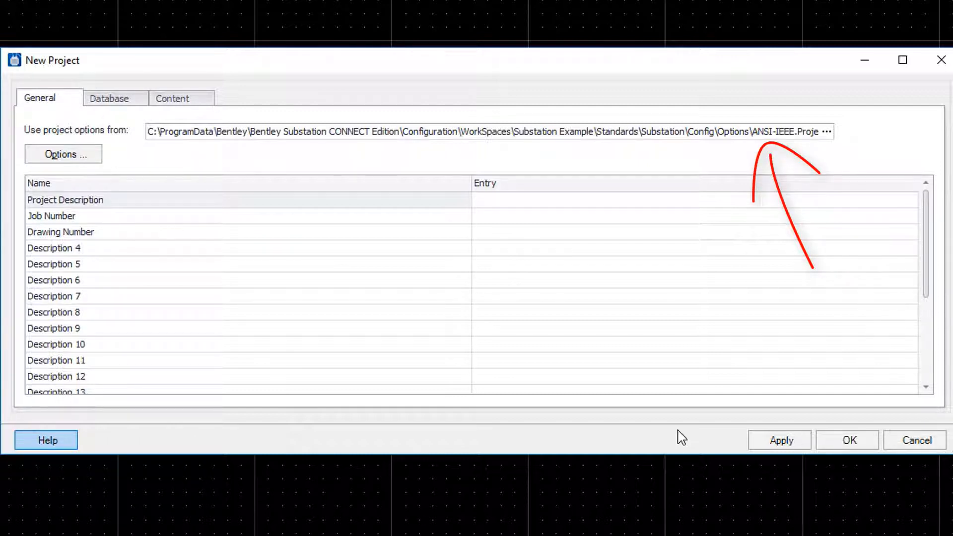
{"action": "mouse_move", "coordinate": [772, 153]}
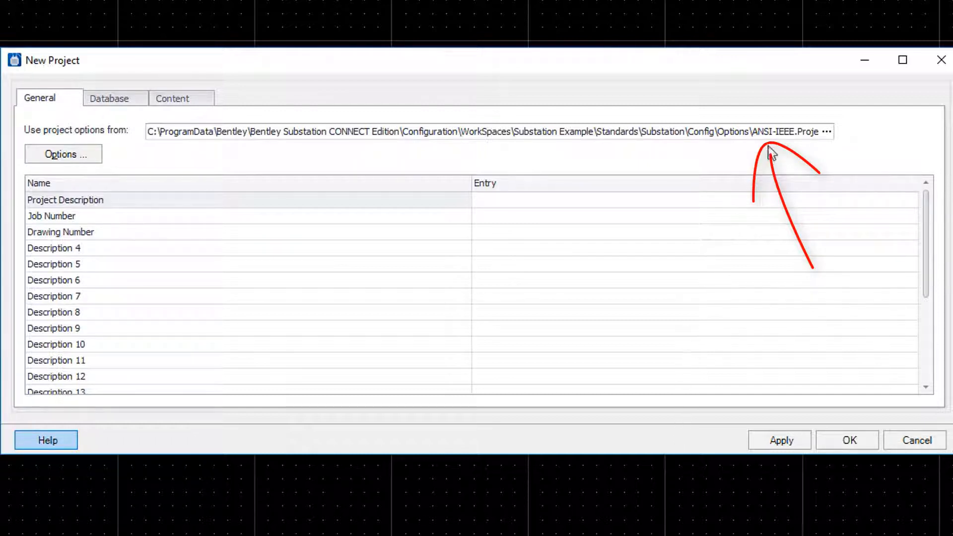
{"action": "mouse_move", "coordinate": [800, 169]}
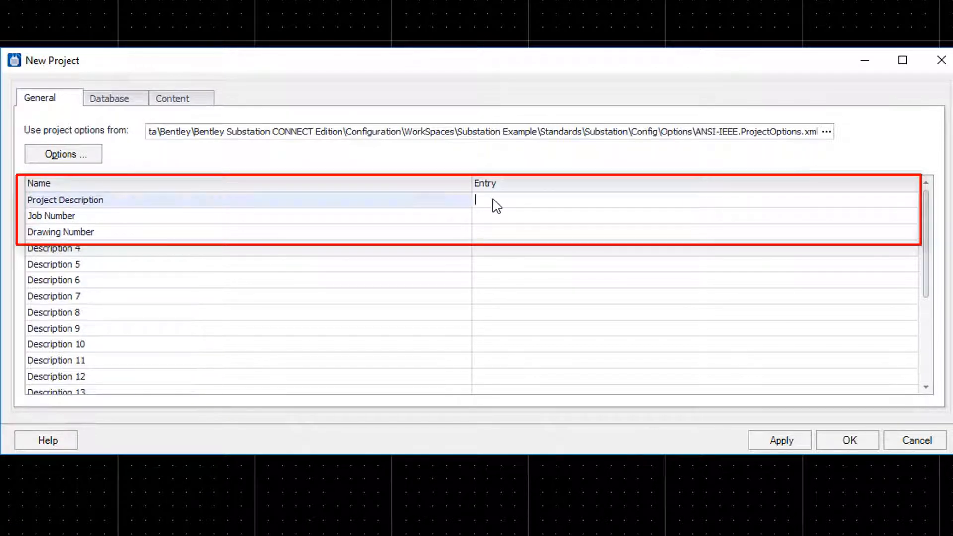
{"action": "type", "text": "Qui"}
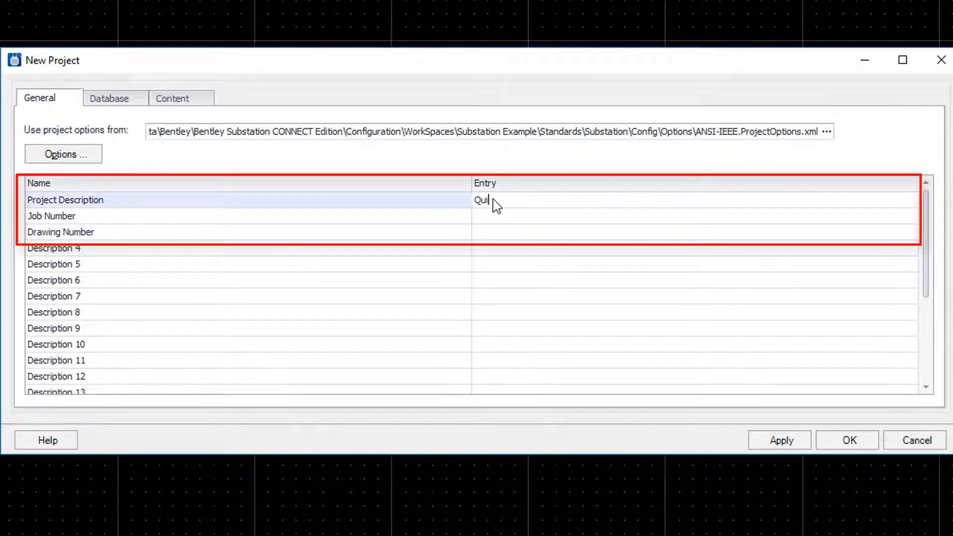
{"action": "type", "text": "ckStart SBLP"}
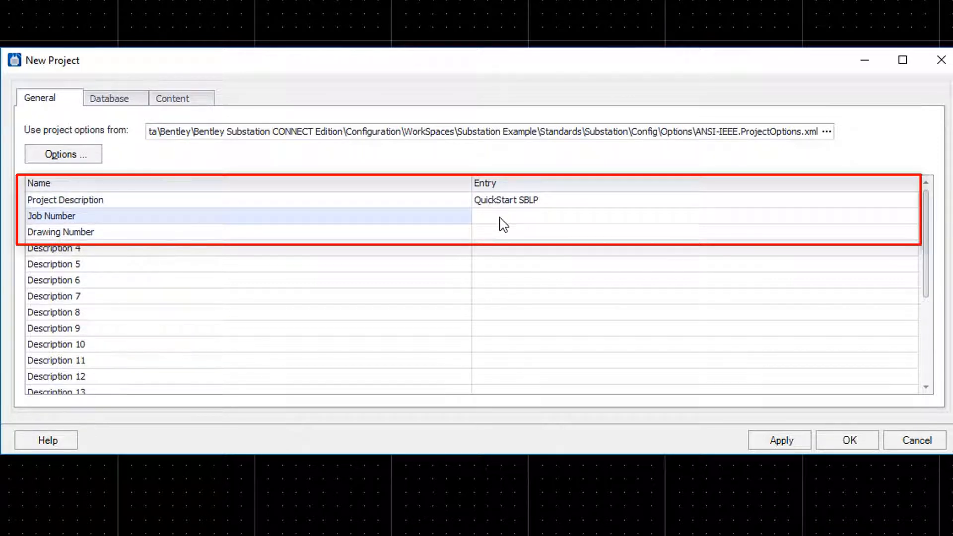
Set job number JOB001 and drawing number 1, then create the project
{"action": "type", "text": "JOB"}
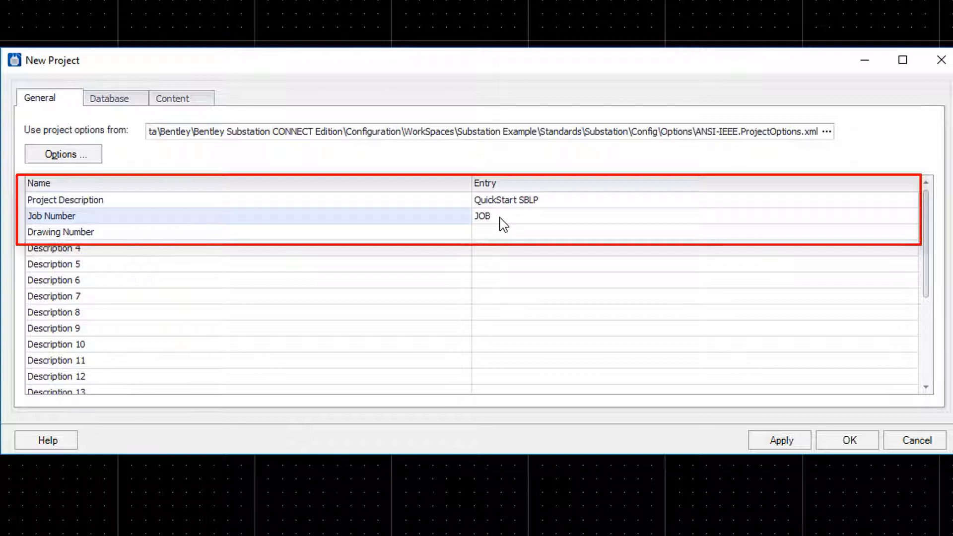
{"action": "type", "text": "001"}
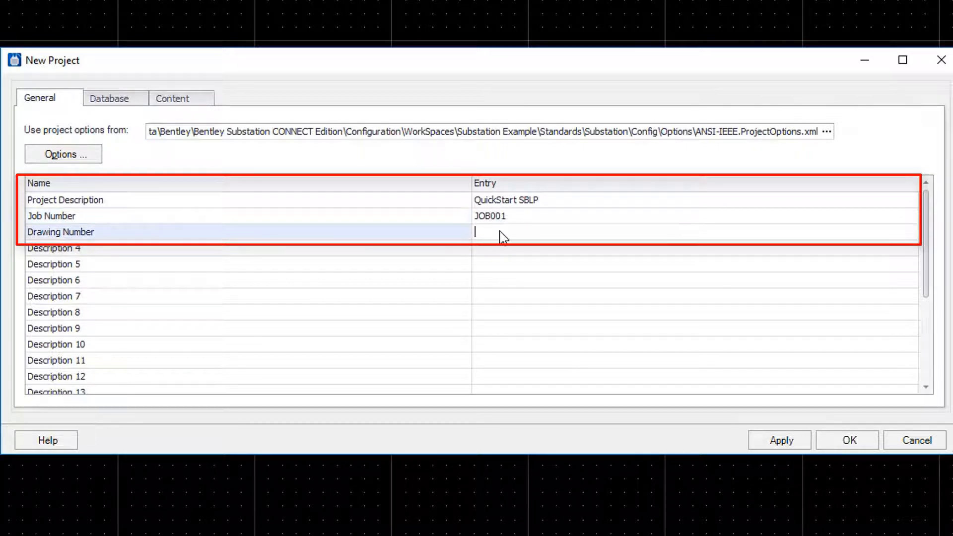
{"action": "type", "text": "1"}
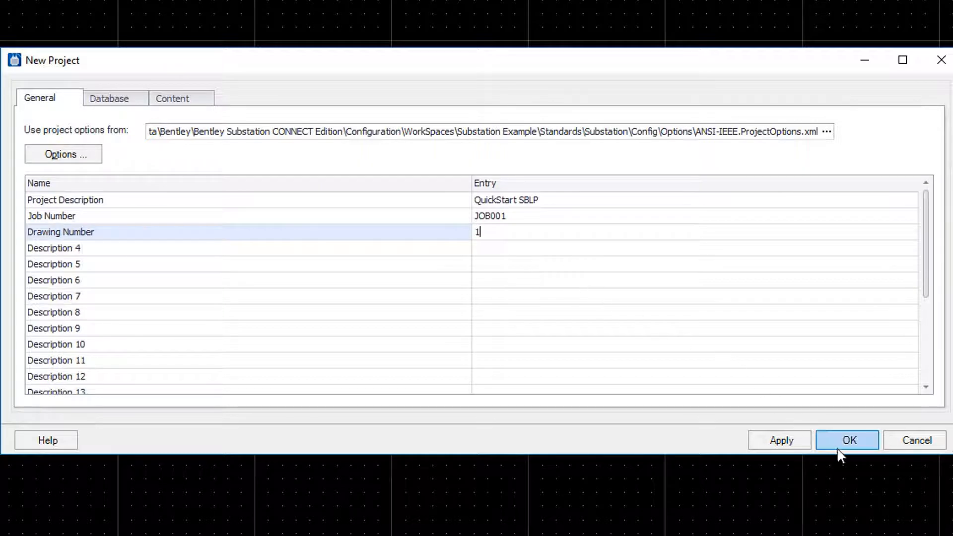
{"action": "left_click", "coordinate": [849, 440]}
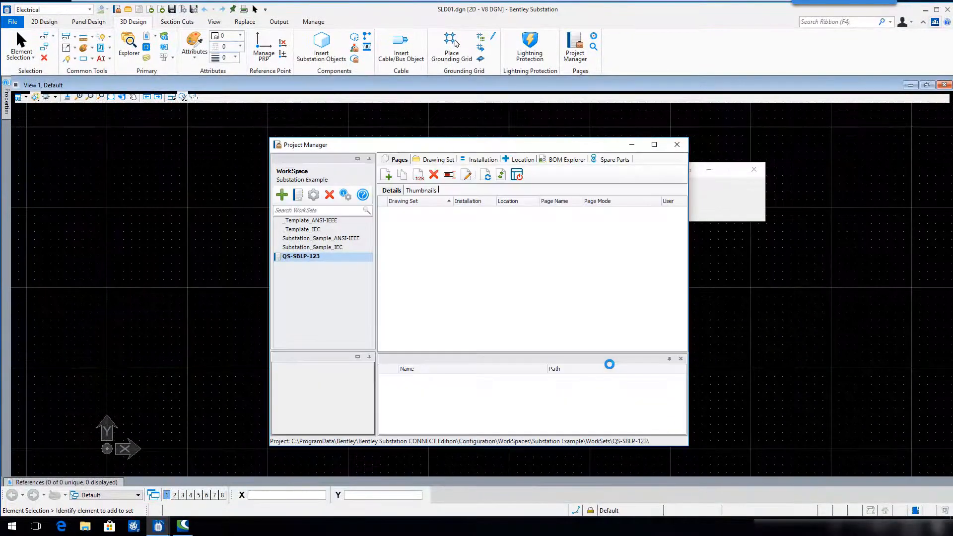
Register a new page under set DS01, installation IN1 and location L1
{"action": "left_click", "coordinate": [676, 145]}
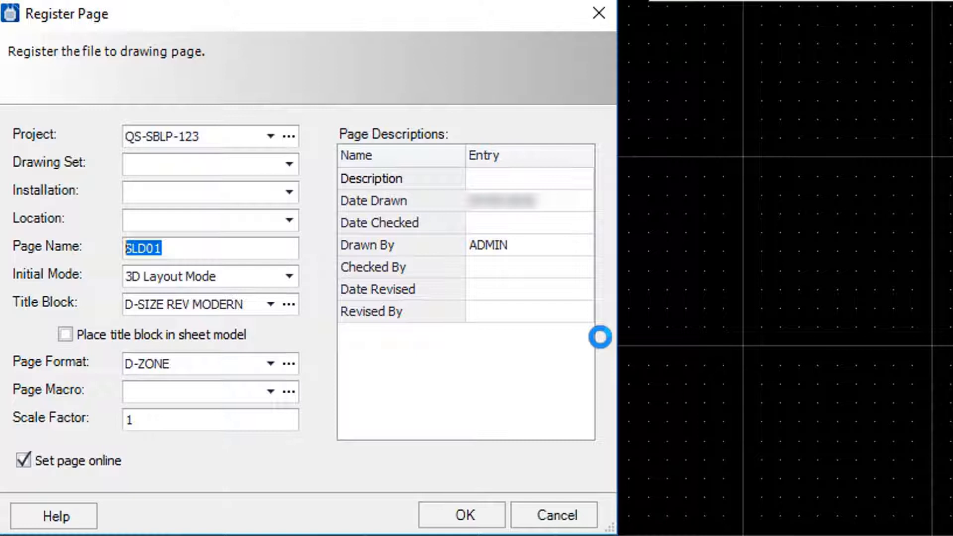
{"action": "mouse_move", "coordinate": [261, 172]}
{"action": "type", "text": "D"}
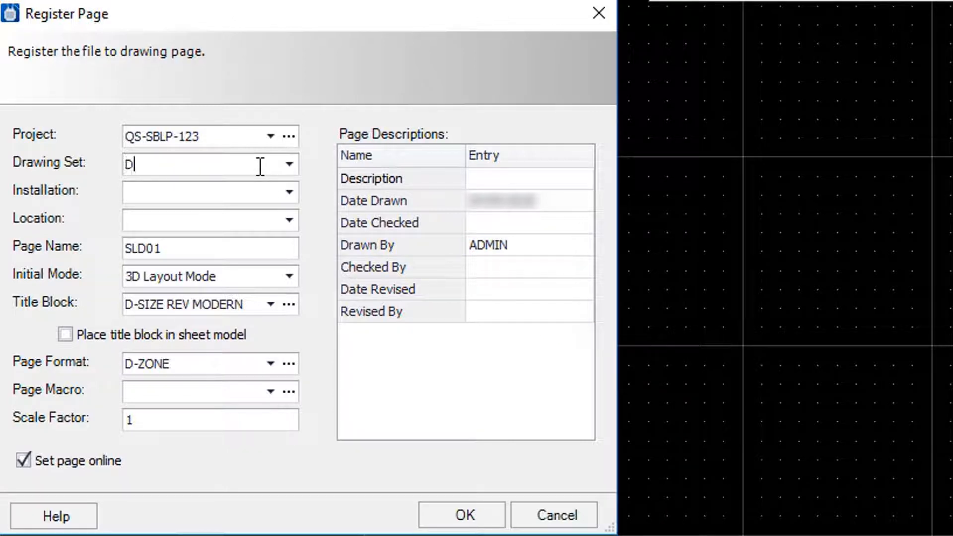
{"action": "type", "text": "S01"}
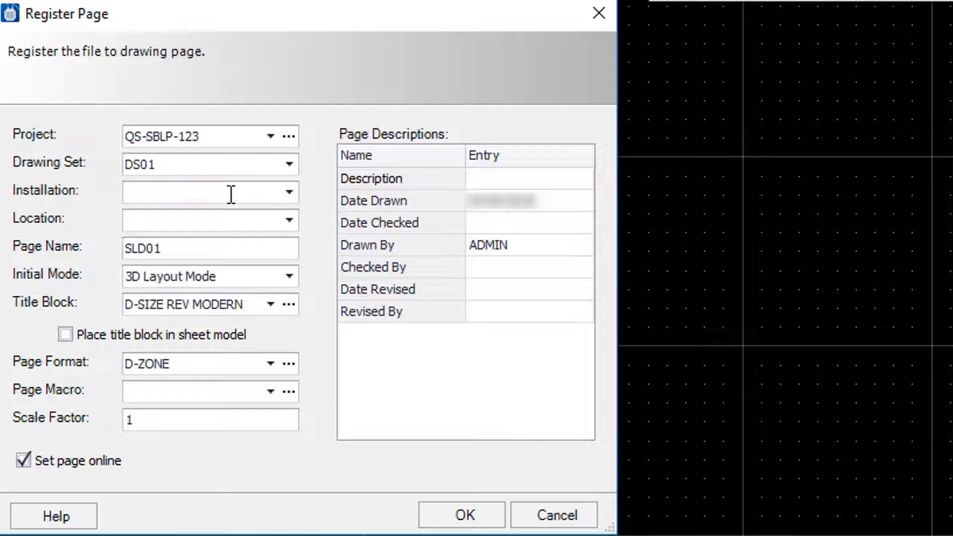
{"action": "type", "text": "IN1"}
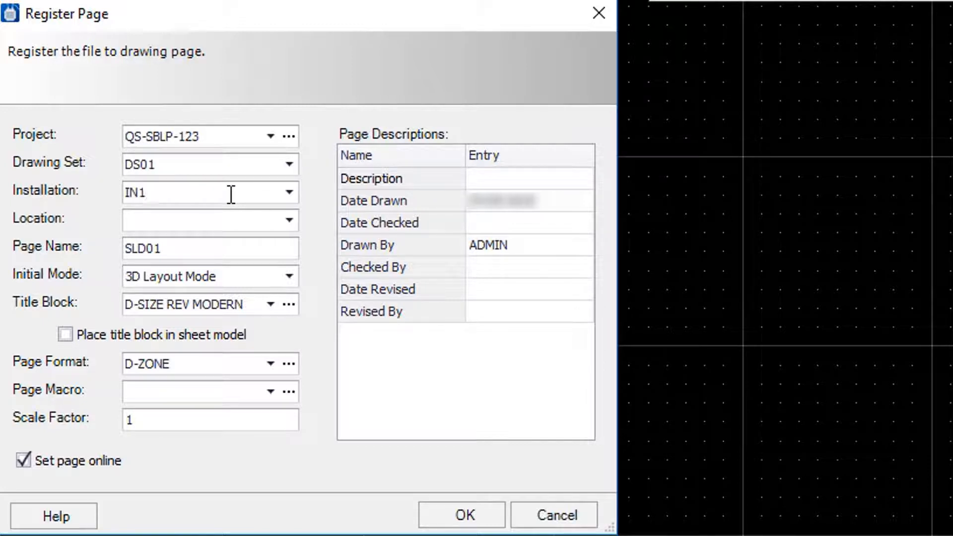
{"action": "type", "text": "L1"}
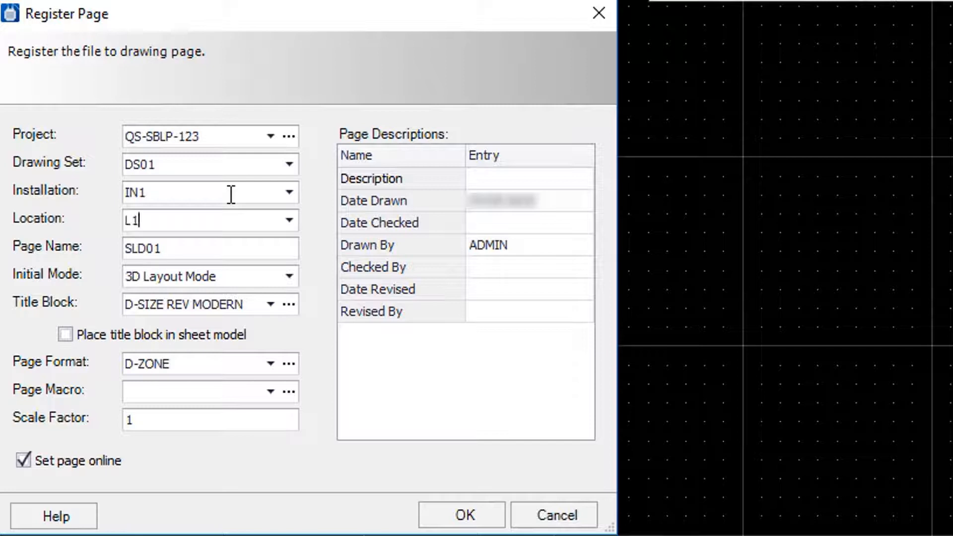
{"action": "mouse_move", "coordinate": [277, 282]}
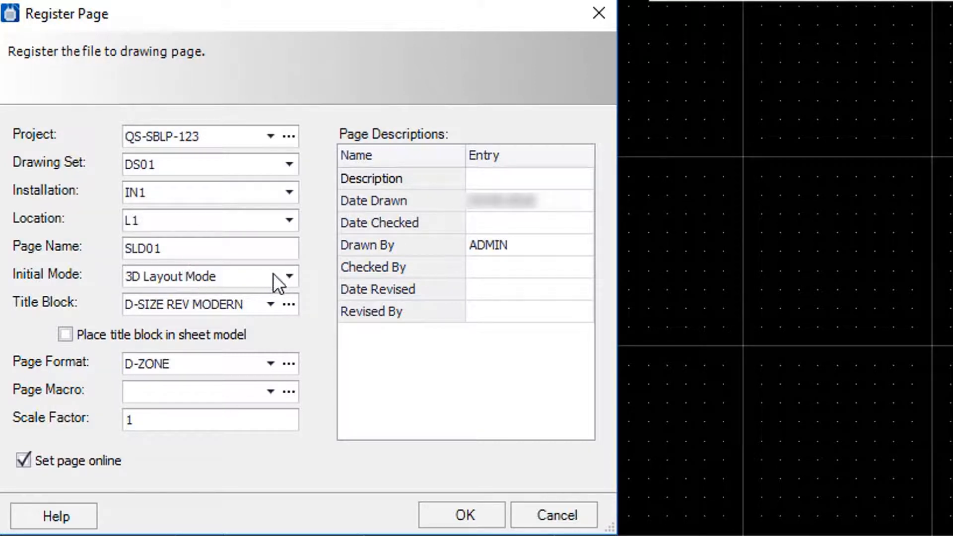
Choose Single Line Mode as initial mode with description 'SINGLE LINE' and confirm
{"action": "left_click", "coordinate": [289, 276]}
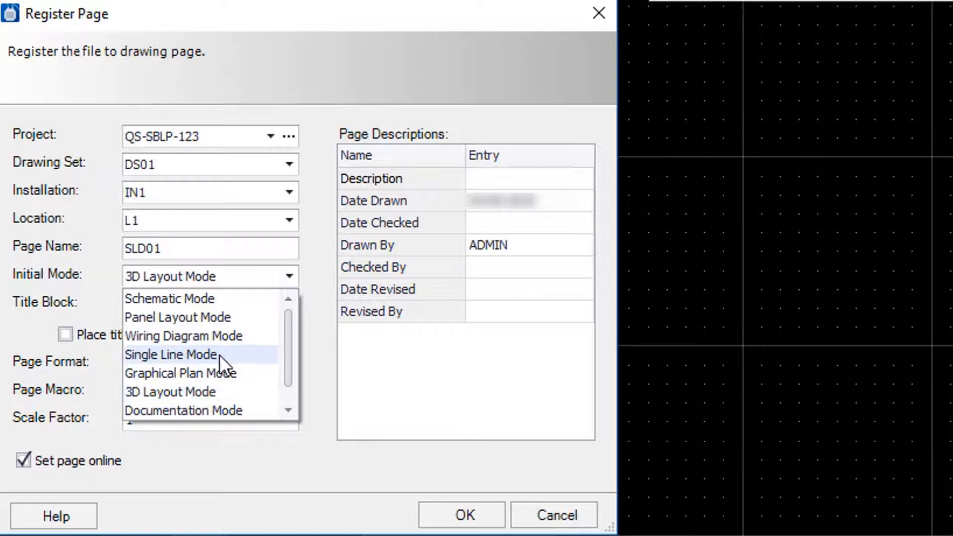
{"action": "left_click", "coordinate": [170, 355]}
{"action": "type", "text": "S"}
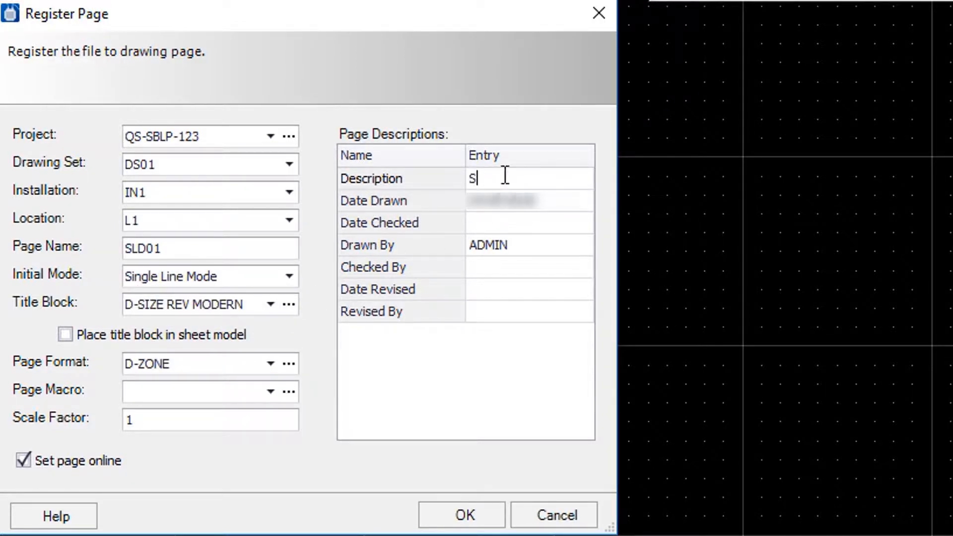
{"action": "type", "text": "INGLE LI"}
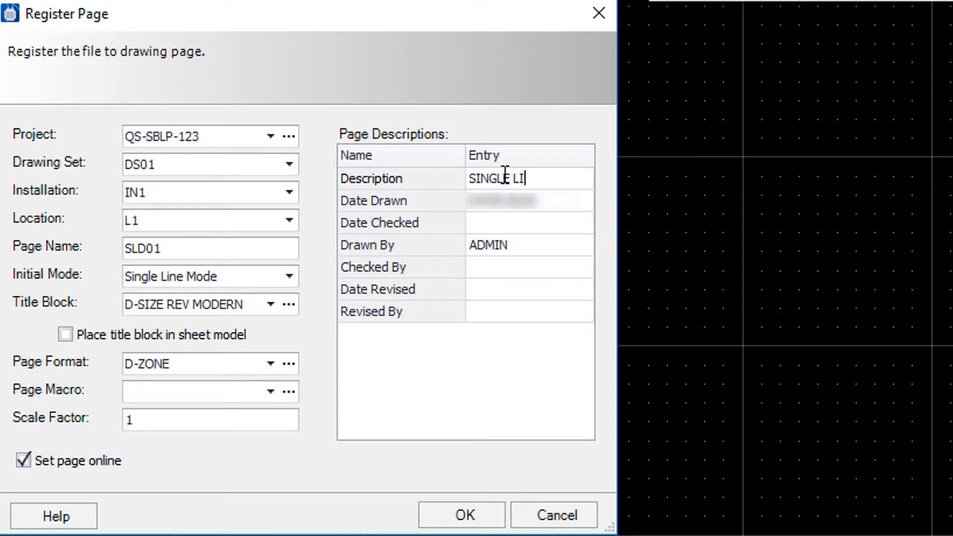
{"action": "type", "text": "NE"}
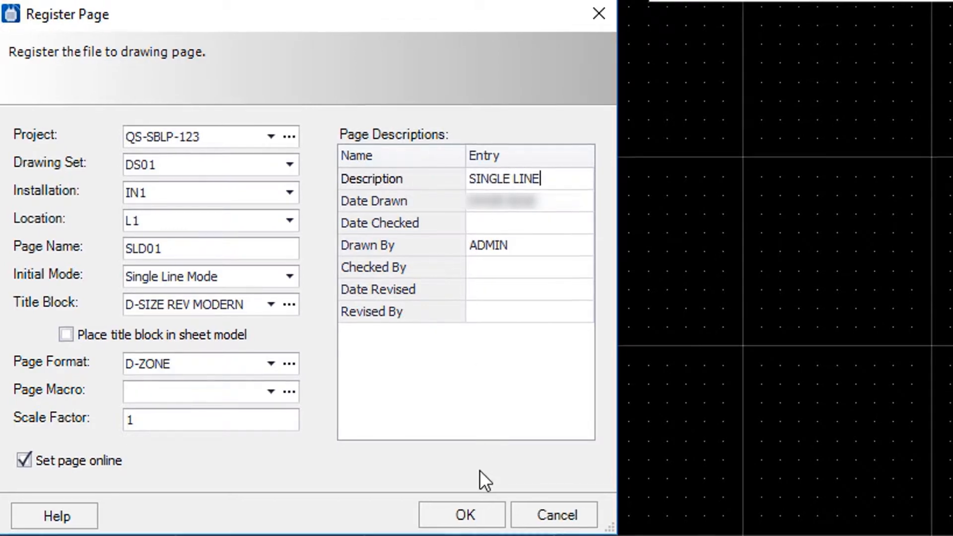
{"action": "left_click", "coordinate": [461, 514]}
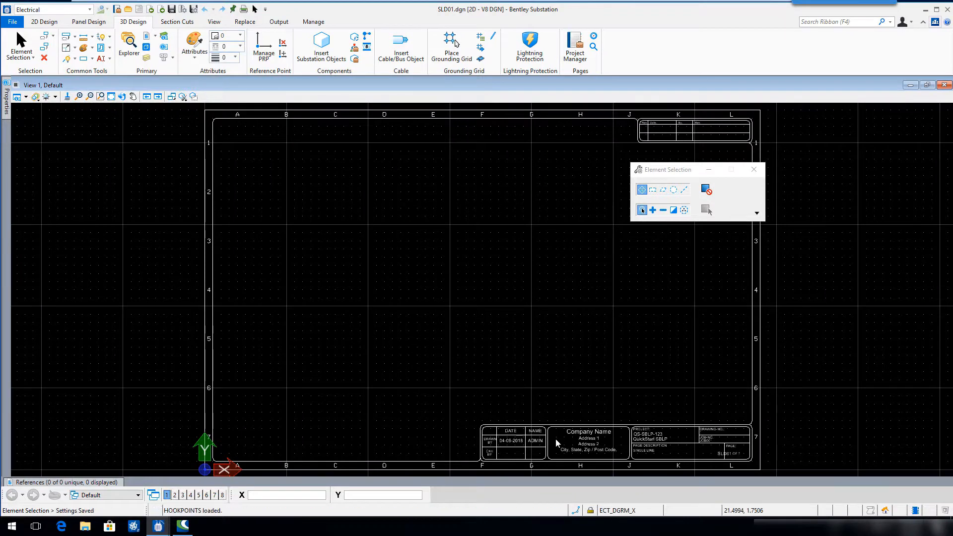
Bring up SLD01.dgn with its title block and Single Line Mode tools active
{"action": "left_click", "coordinate": [43, 21]}
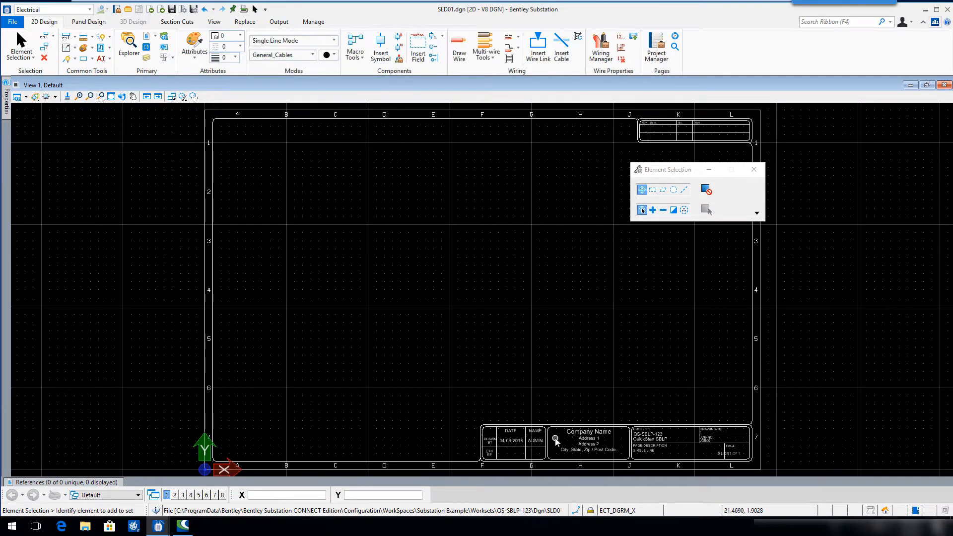